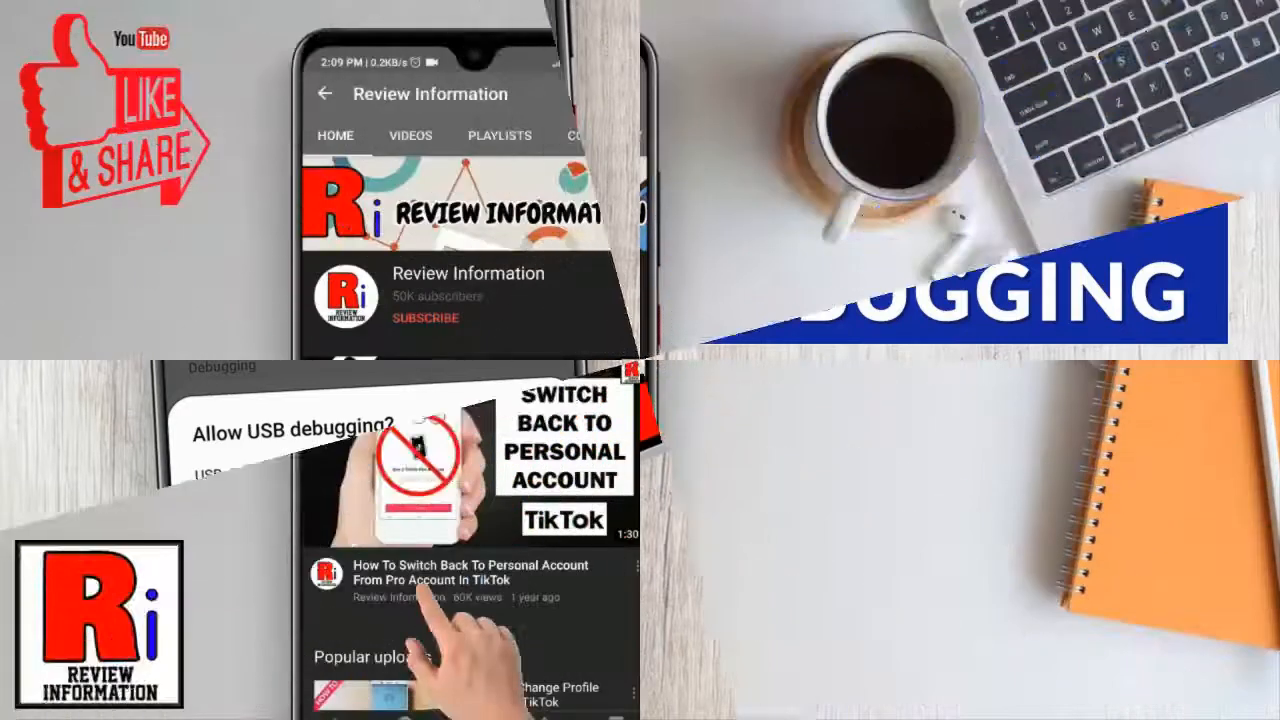
- Let the channel intro play out until the Galaxy M21 home screen appears
left_click(424, 316)
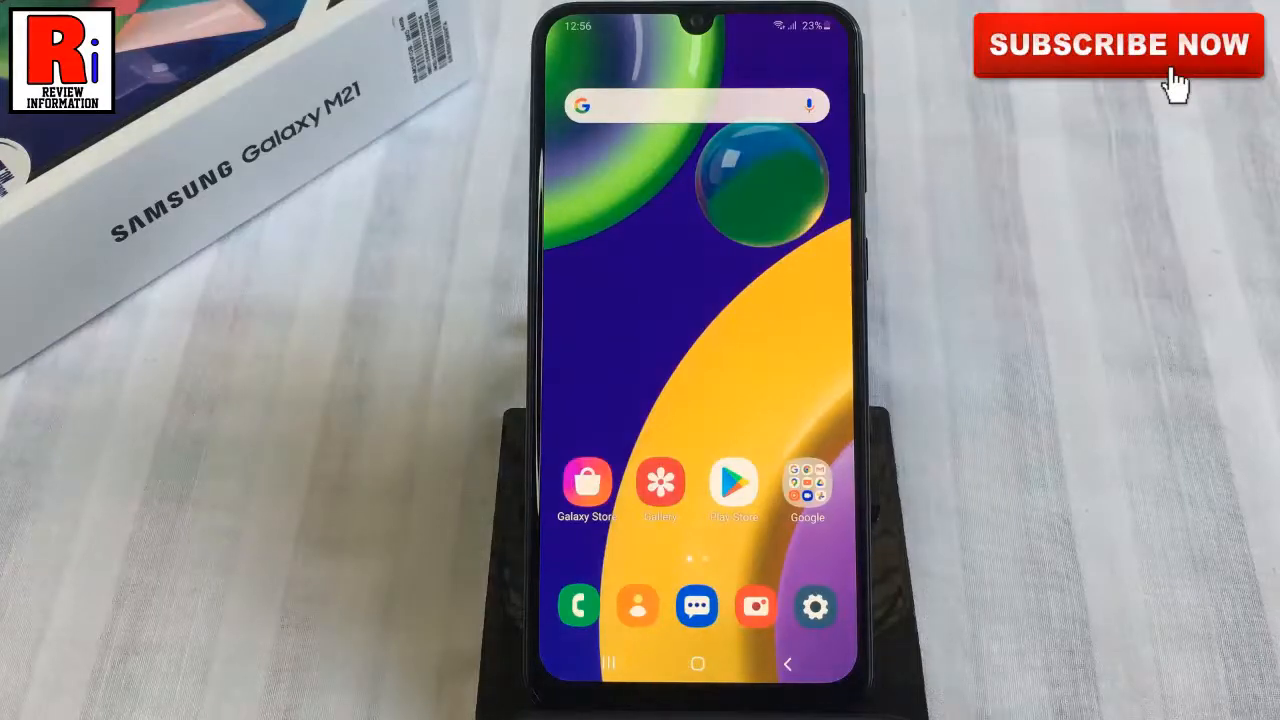
- From Settings, scroll down the list and reach the About phone page
left_click(816, 606)
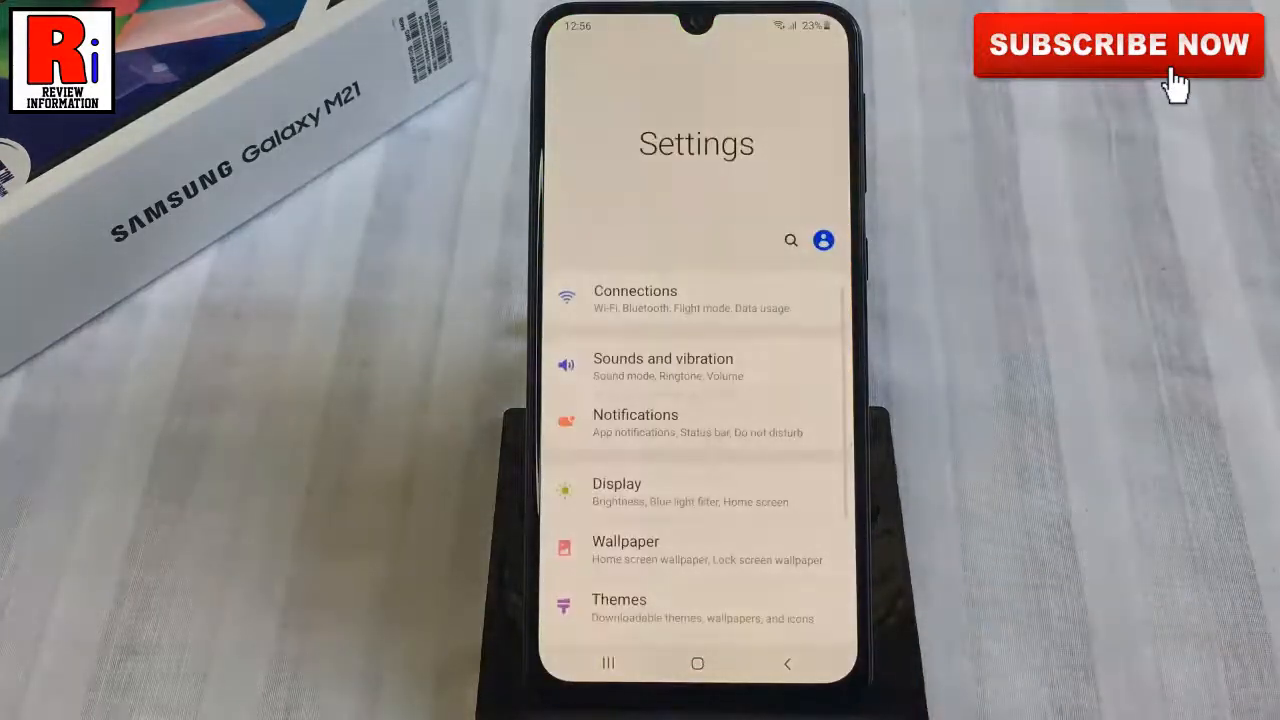
scroll("down", 3)
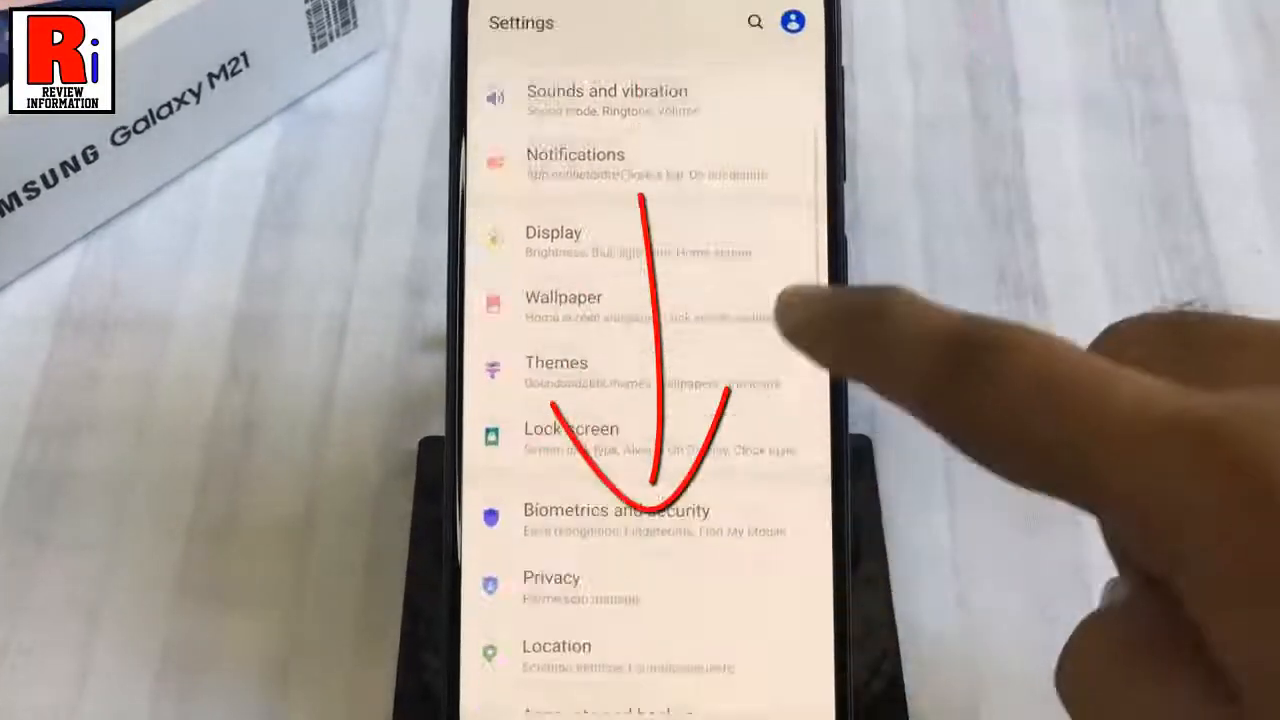
scroll("down", 3)
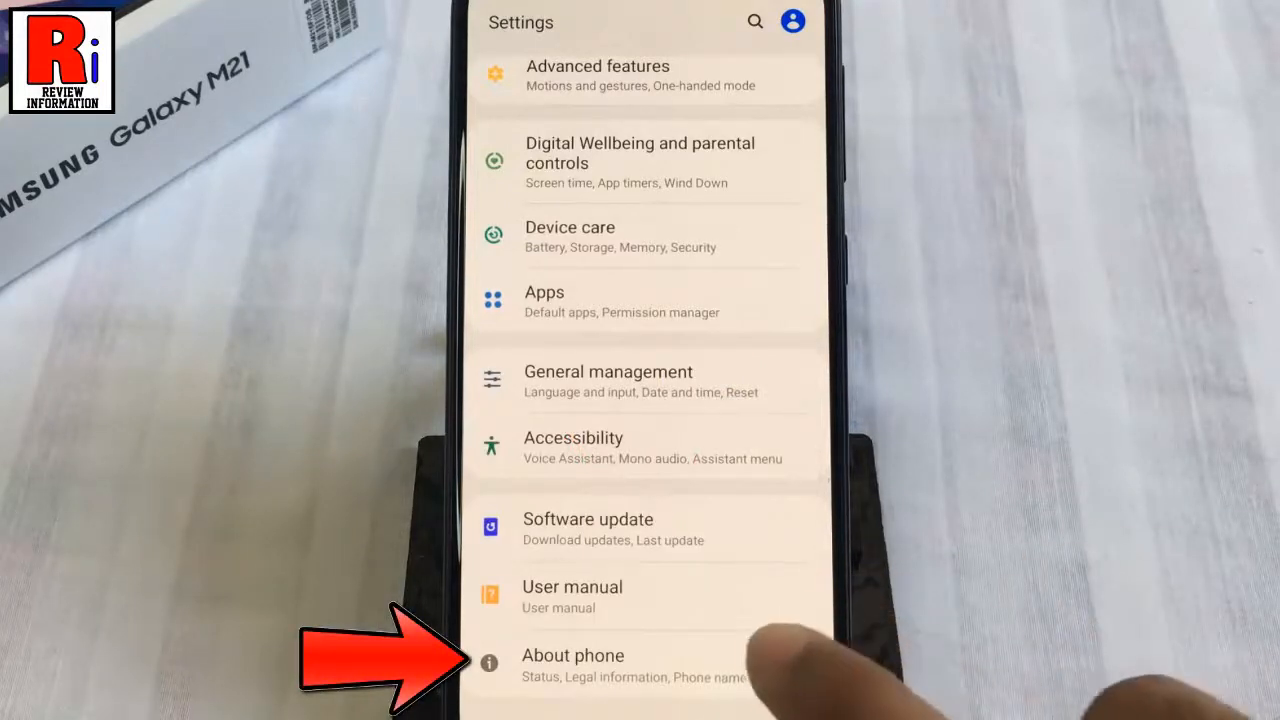
left_click(572, 656)
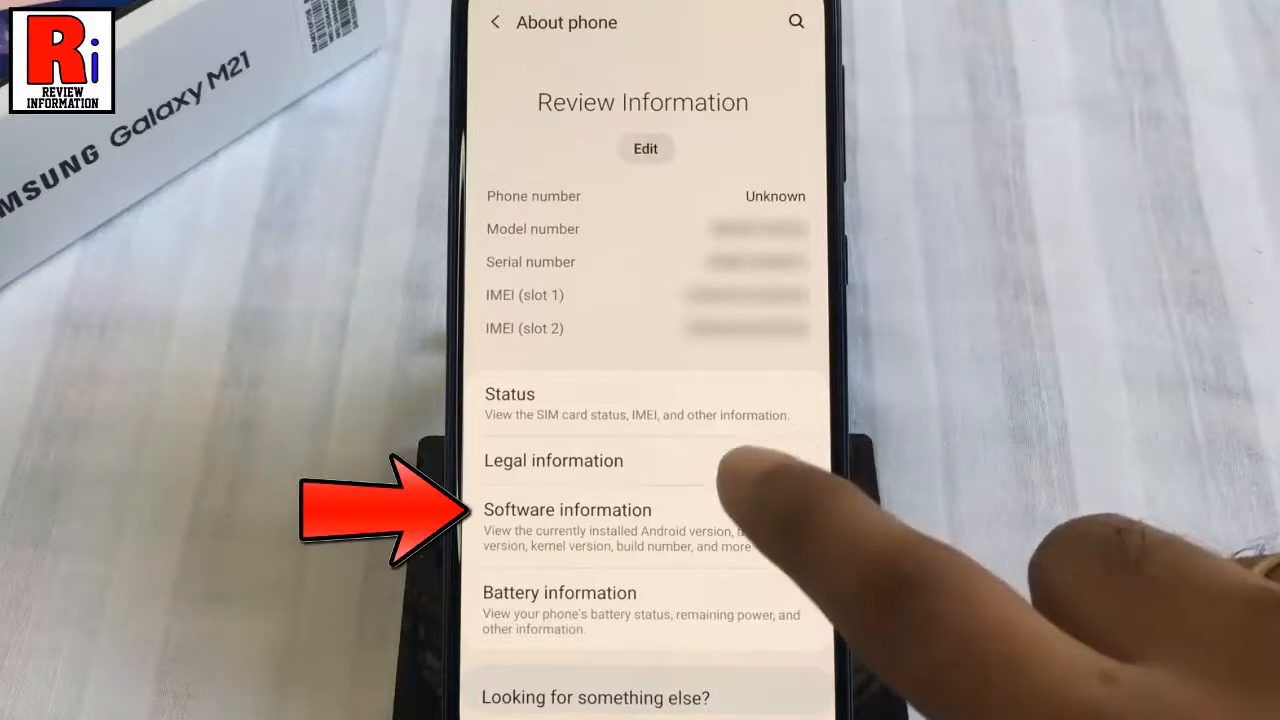
- In Software information, tap Build number repeatedly until developer mode is unlocked
left_click(568, 510)
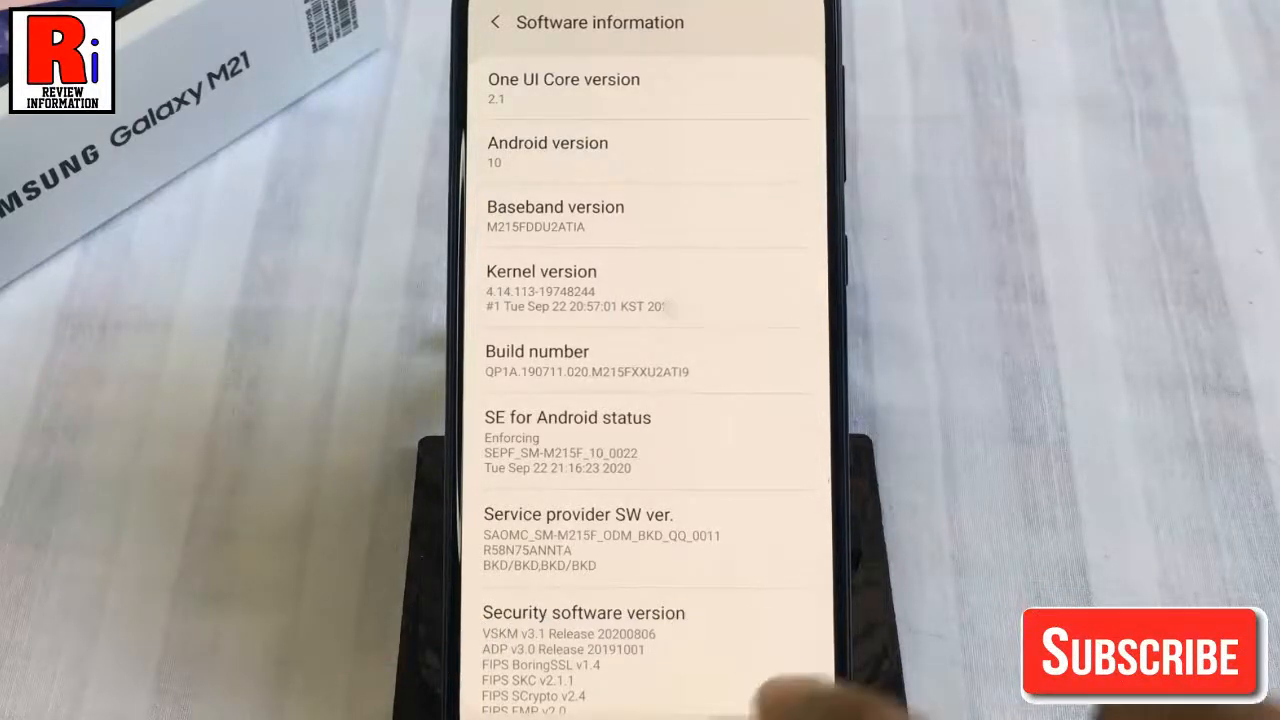
left_click(496, 22)
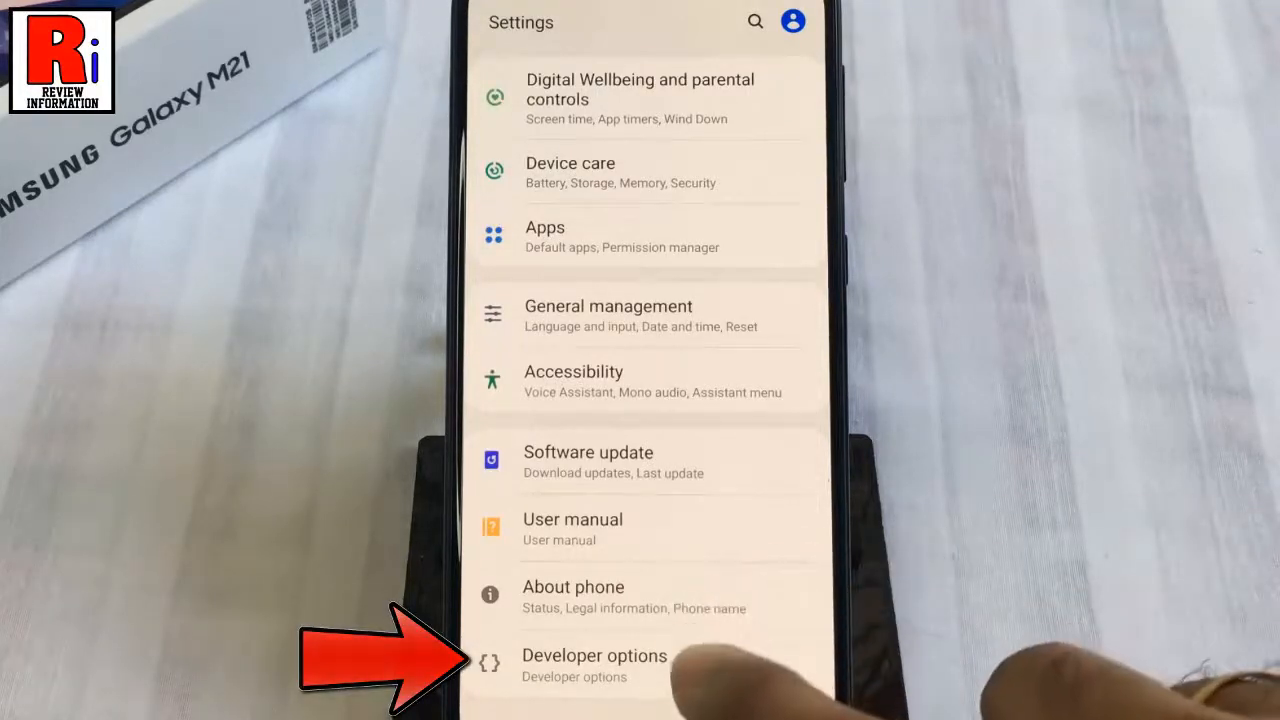
- Enter Developer options and scroll down to the Debugging section with USB debugging visible
left_click(594, 664)
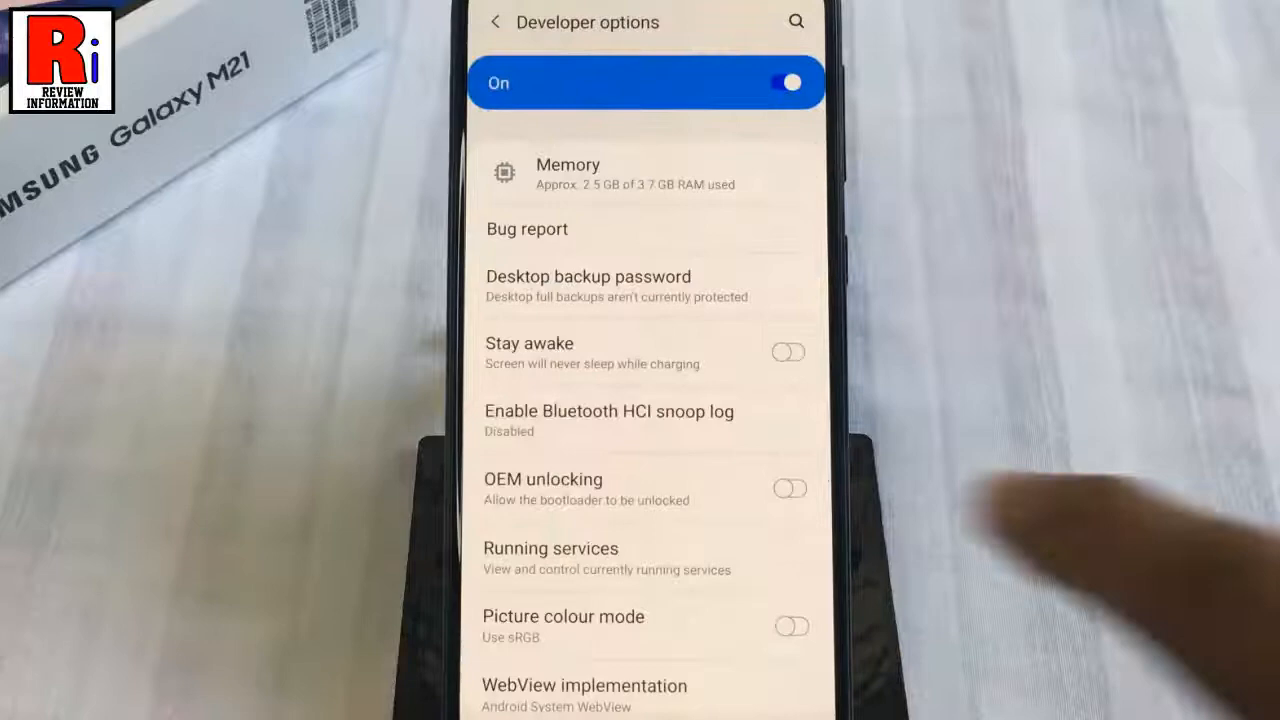
scroll("down", 3)
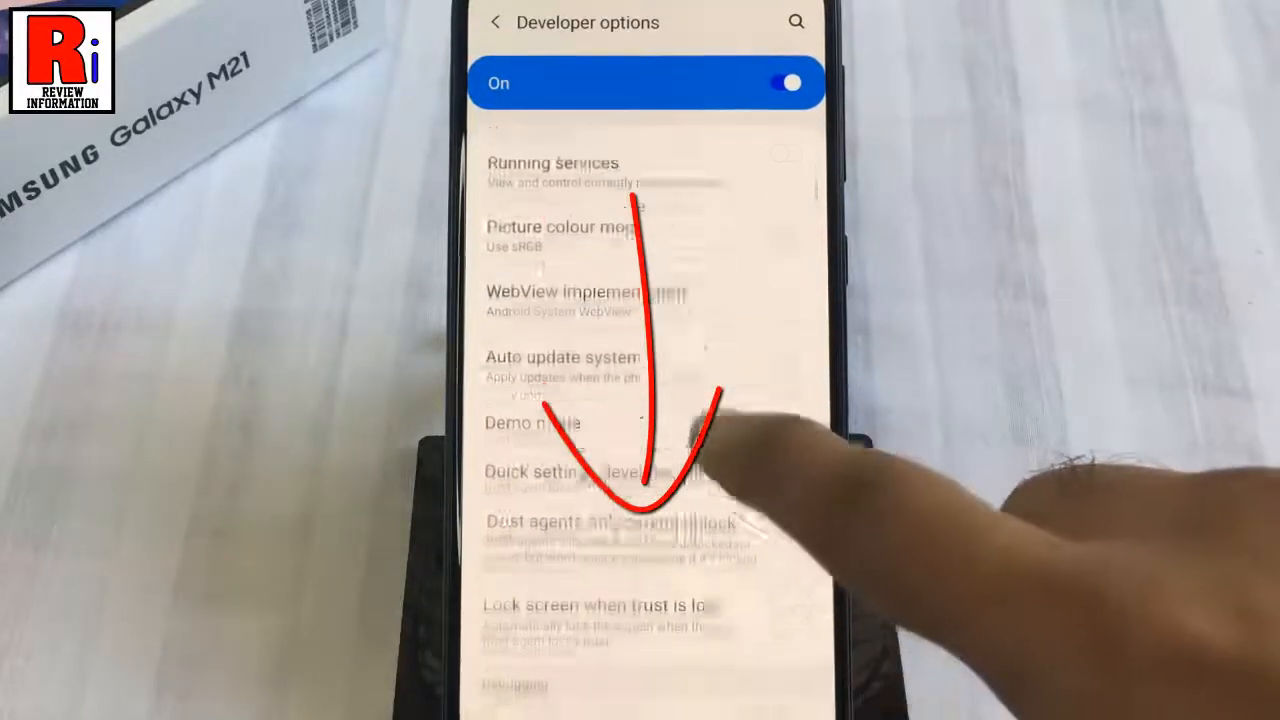
scroll("down", 3)
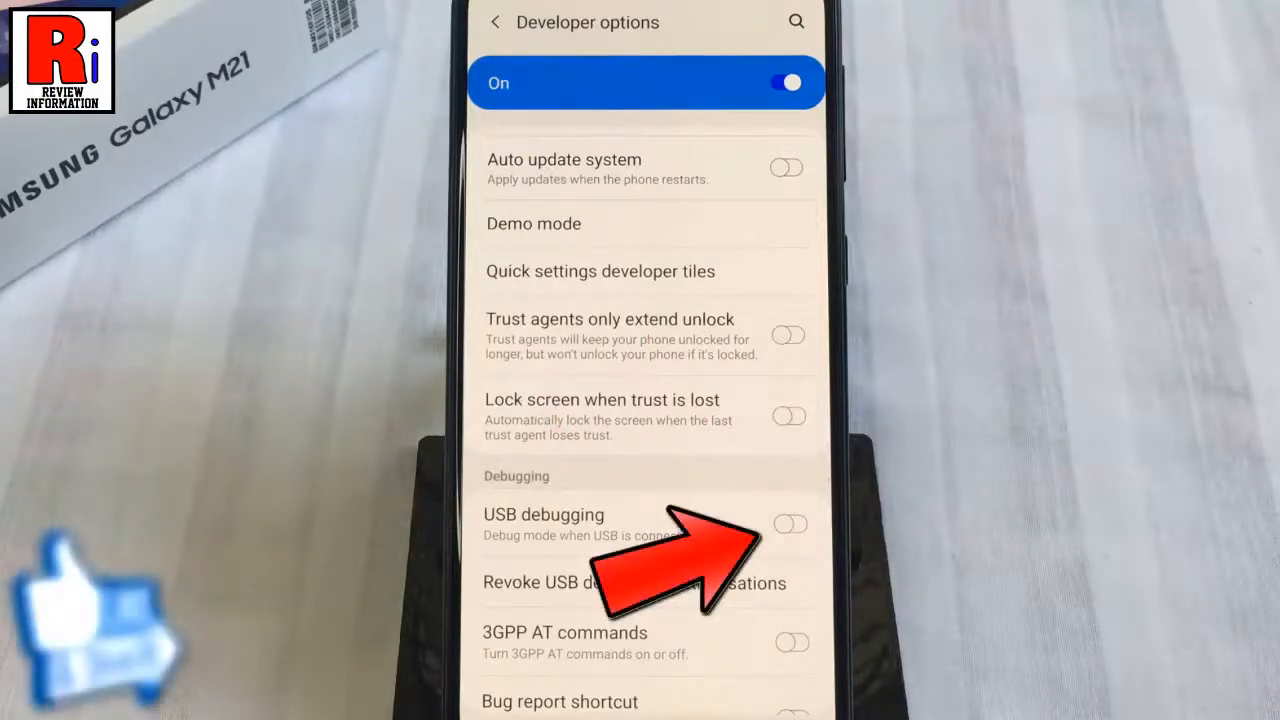
- Switch on USB debugging and confirm the Allow USB debugging prompt with OK
left_click(788, 524)
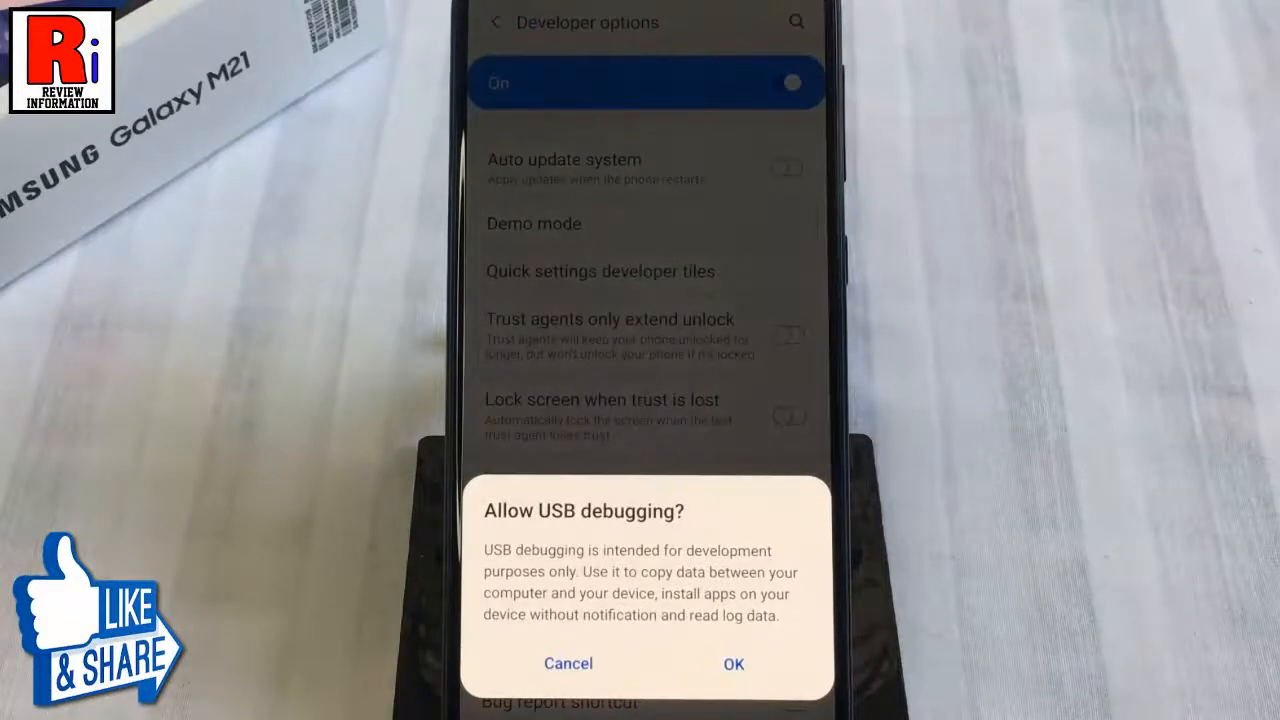
left_click(732, 664)
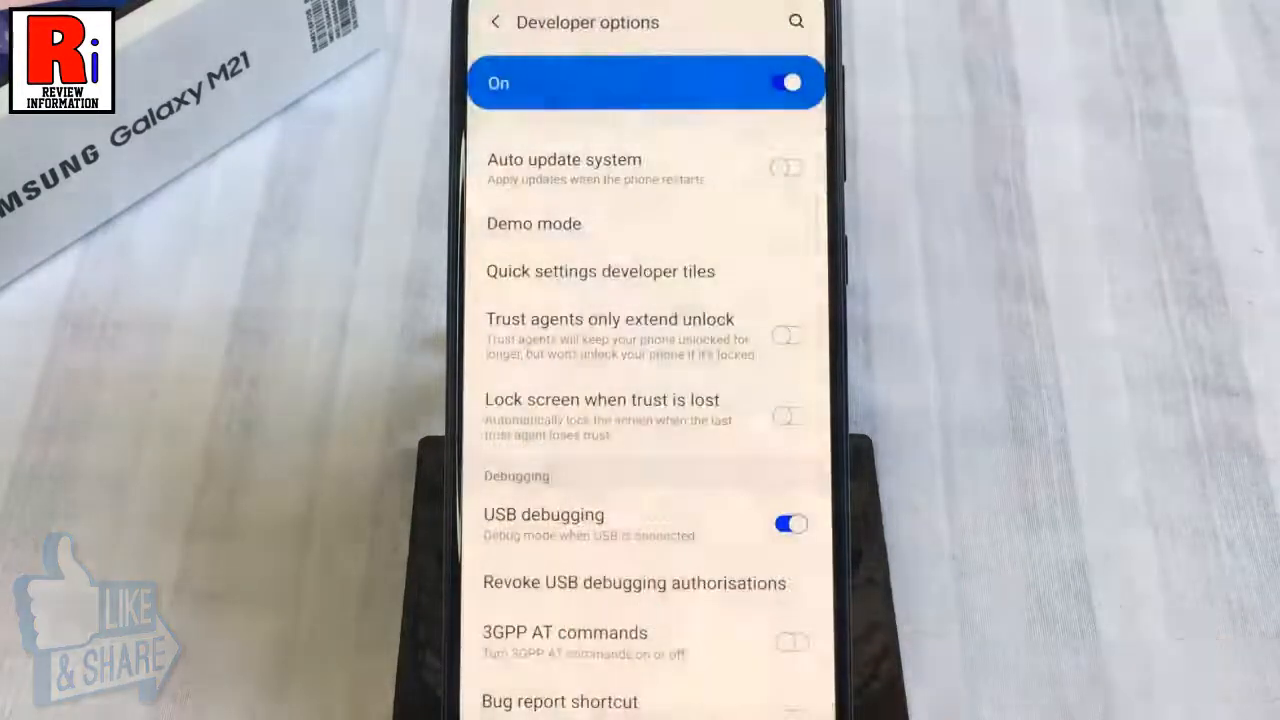